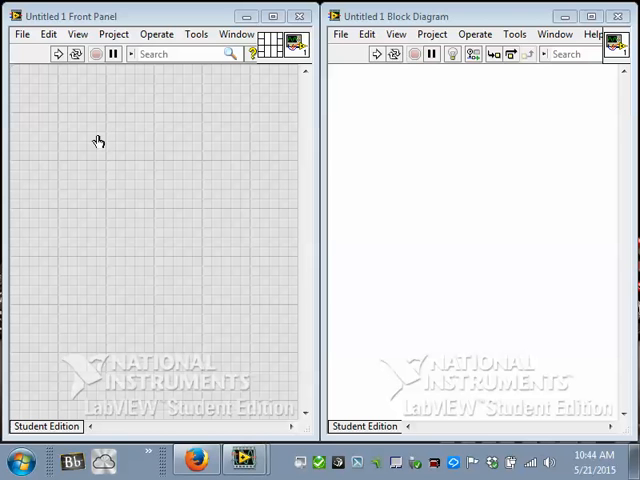
mouse_move(387, 200)
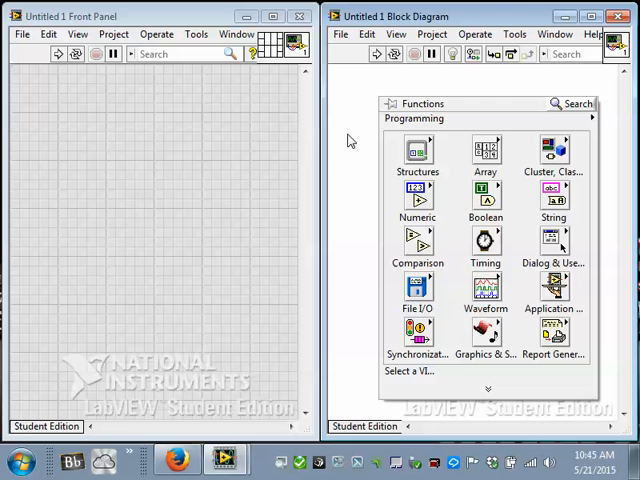
Place a String Length function from the String palette onto the block diagram
left_click(554, 205)
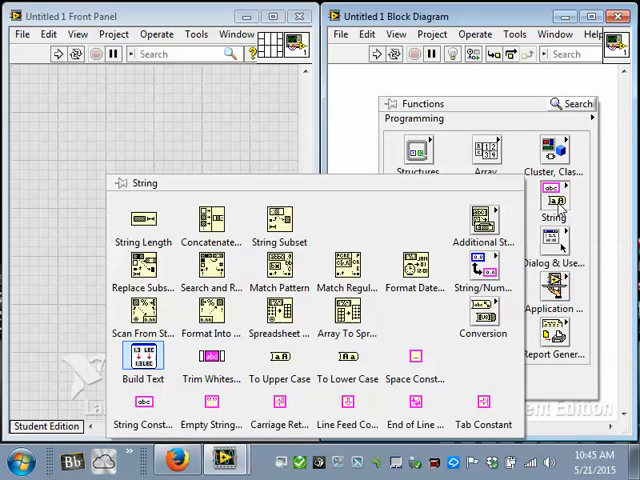
mouse_move(143, 218)
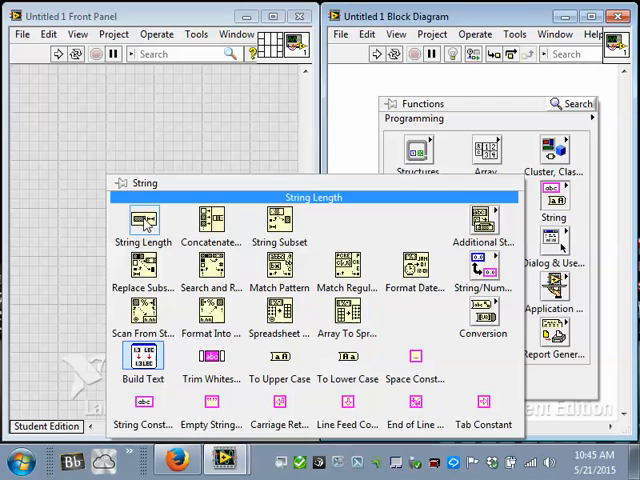
left_click(143, 218)
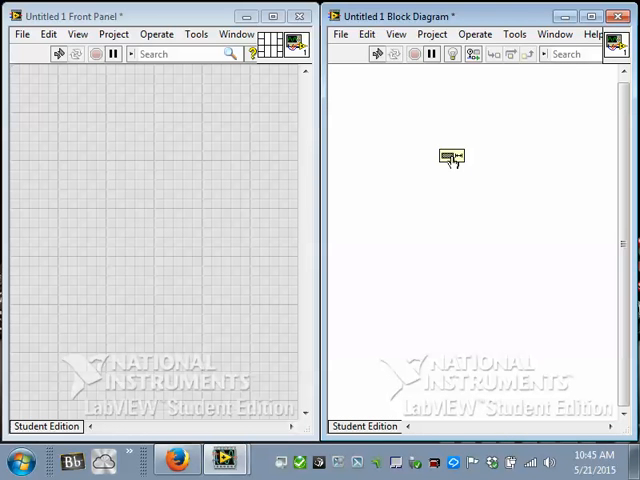
mouse_move(52, 110)
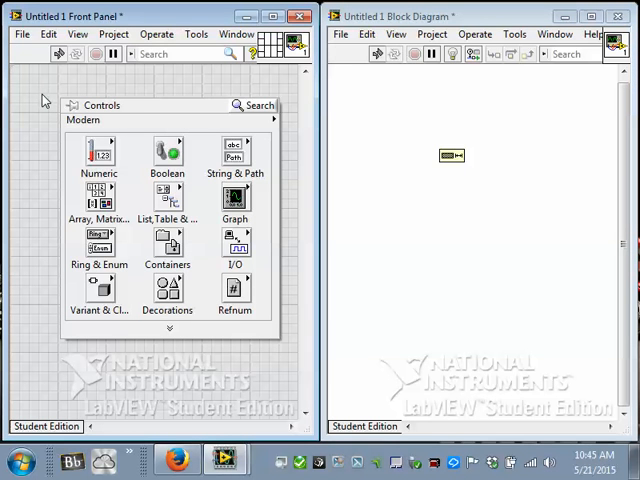
mouse_move(228, 168)
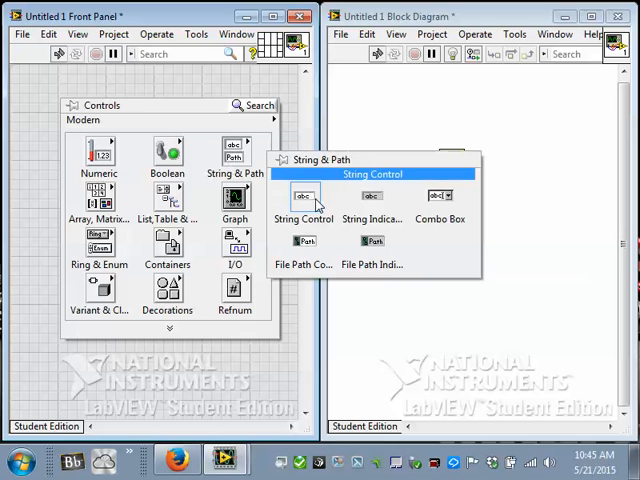
Add a string control to the front panel labelled 'Input String'
left_click(303, 210)
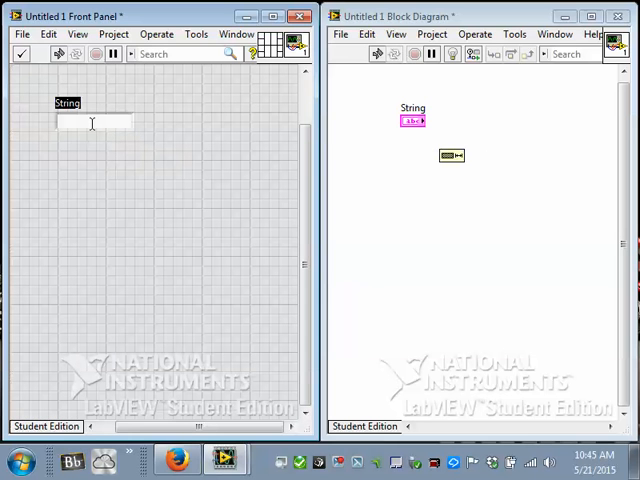
type("Input S")
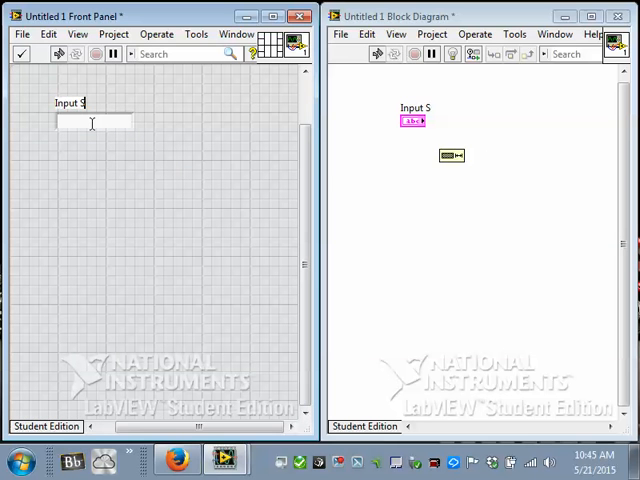
type("tring")
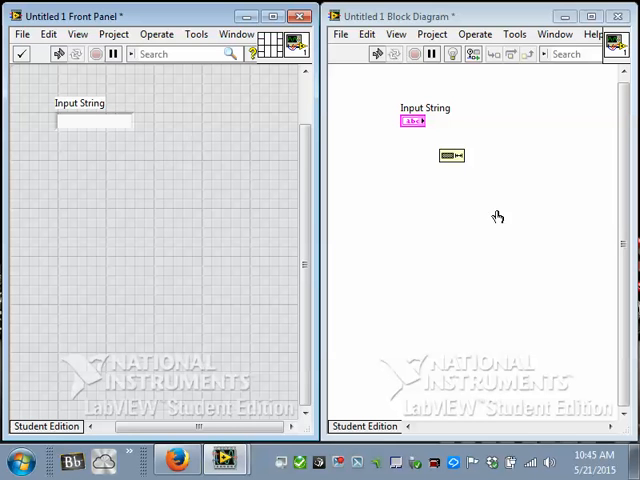
mouse_move(430, 145)
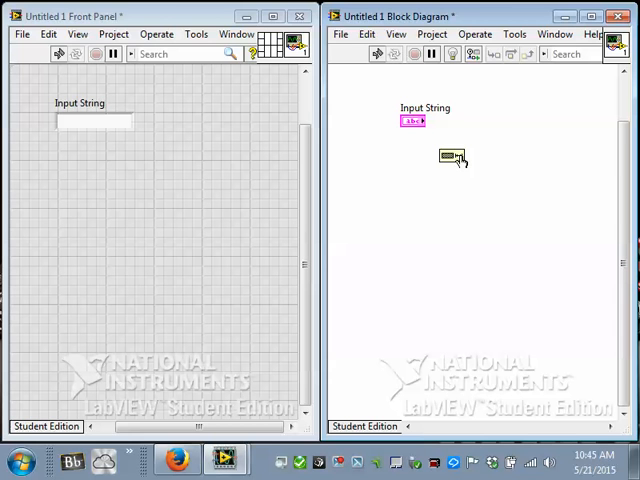
mouse_move(464, 202)
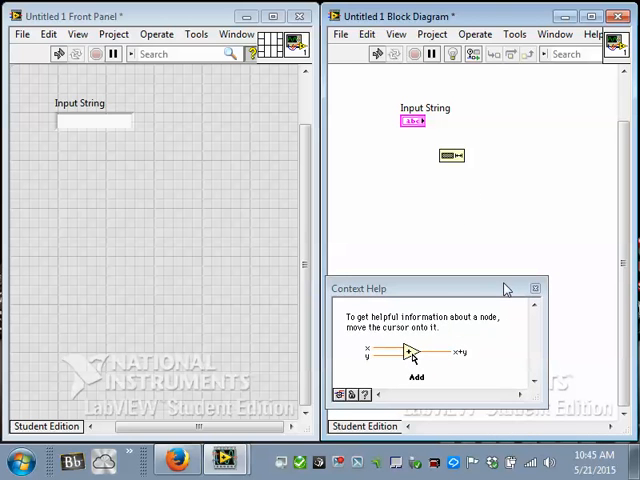
mouse_move(451, 156)
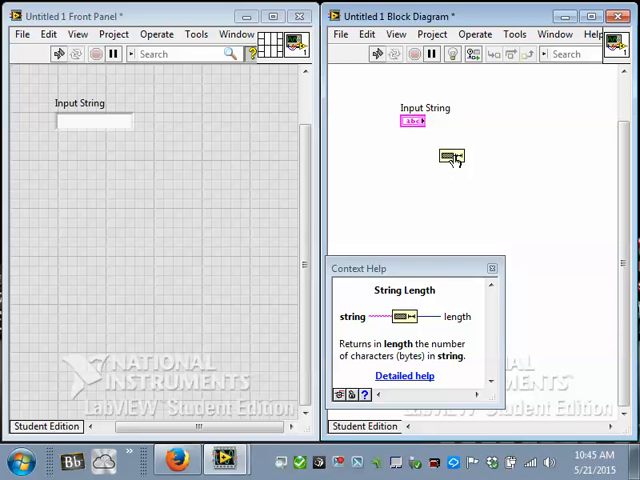
mouse_move(375, 330)
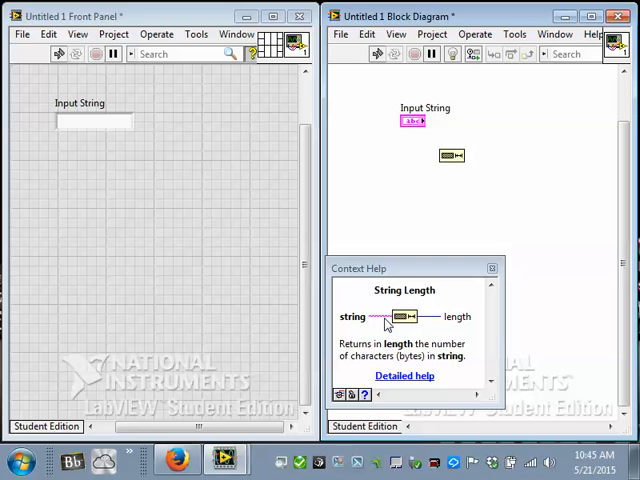
mouse_move(428, 322)
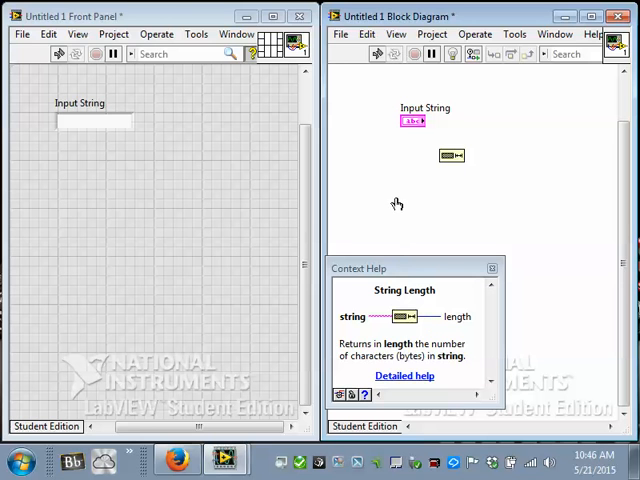
mouse_move(399, 200)
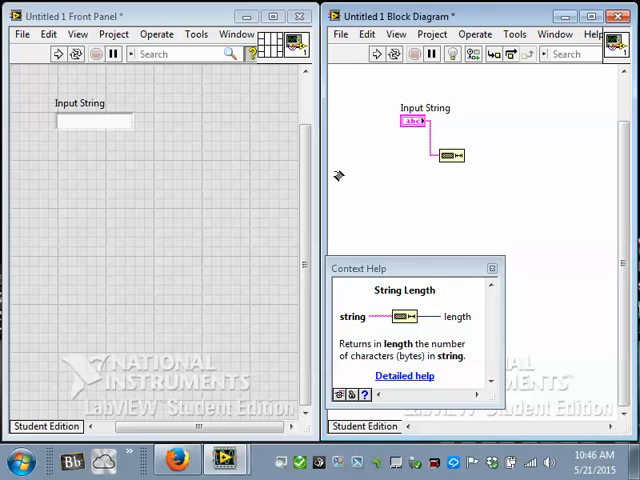
mouse_move(166, 157)
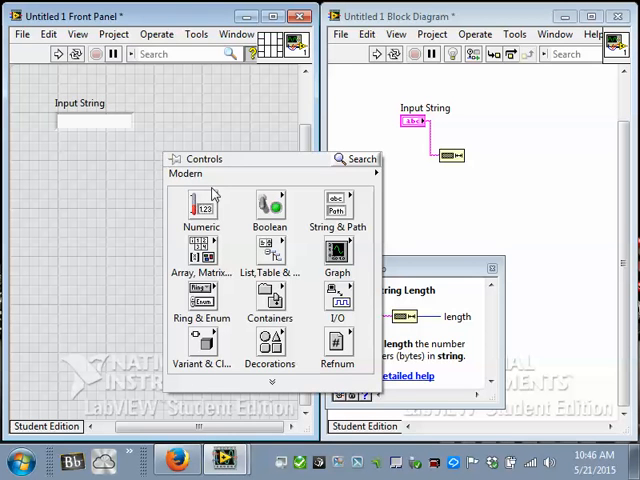
Add a numeric indicator from the Numeric palette to display the string length
left_click(201, 205)
type("String Length")
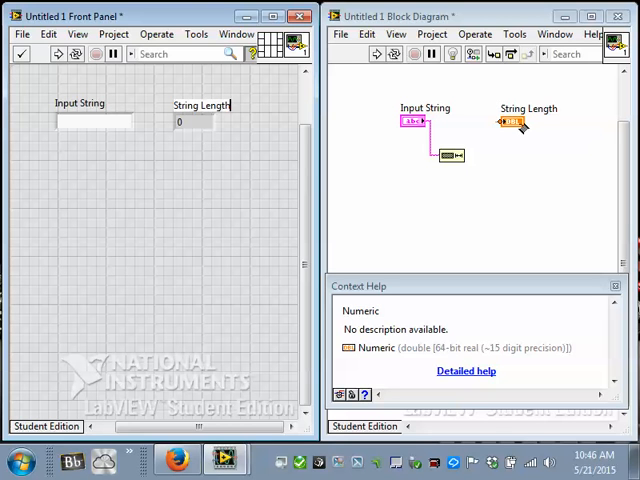
mouse_move(513, 121)
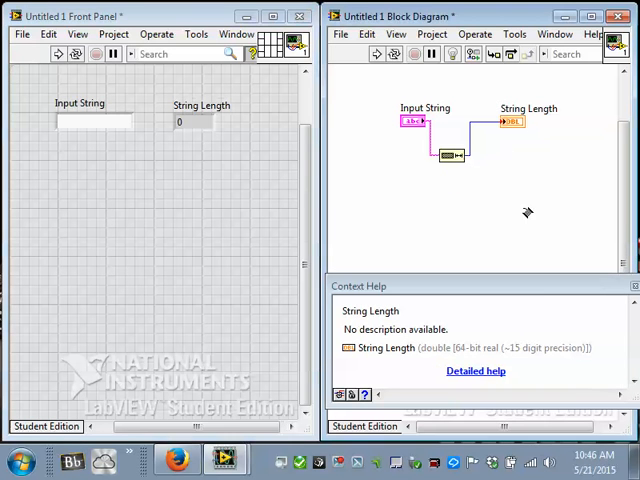
mouse_move(72, 184)
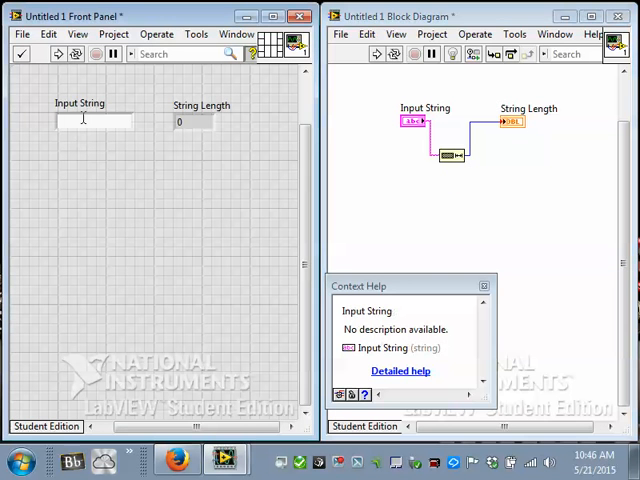
Enter 'Hello World!' into Input String and run the VI
type("Hello W")
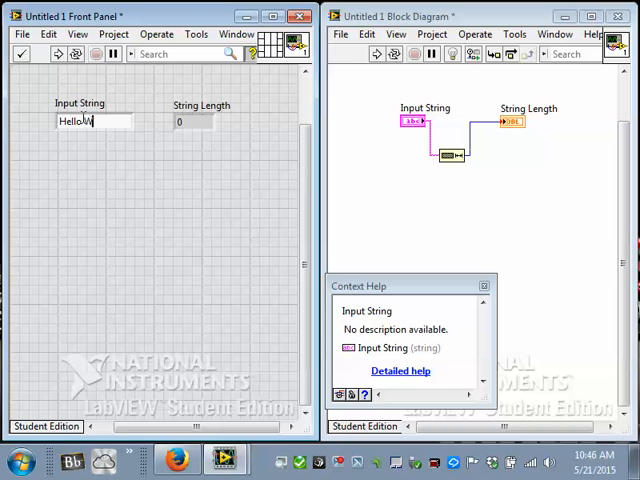
type("orld!")
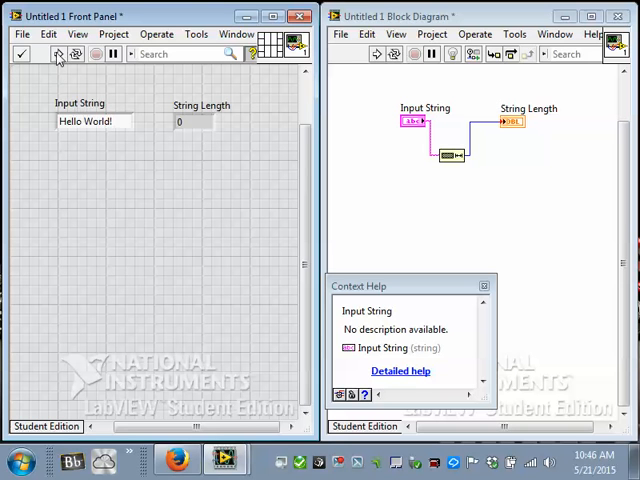
left_click(22, 54)
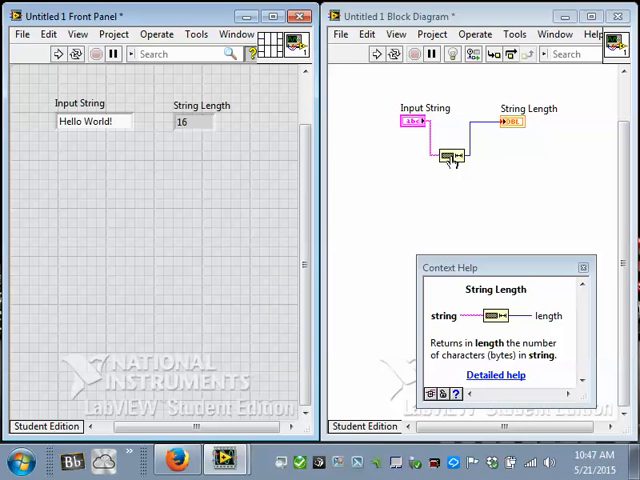
mouse_move(520, 130)
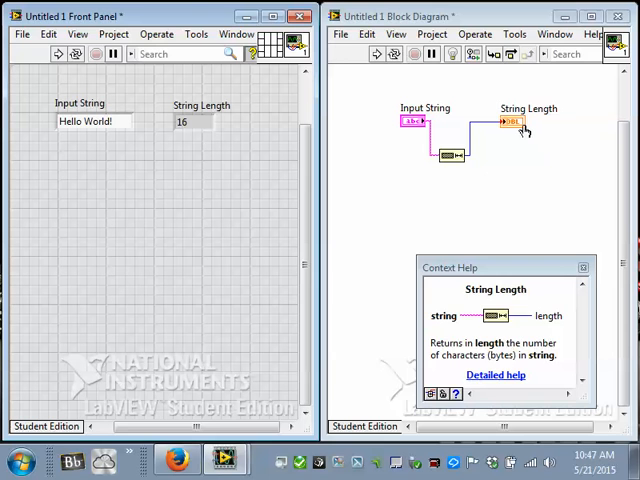
mouse_move(516, 122)
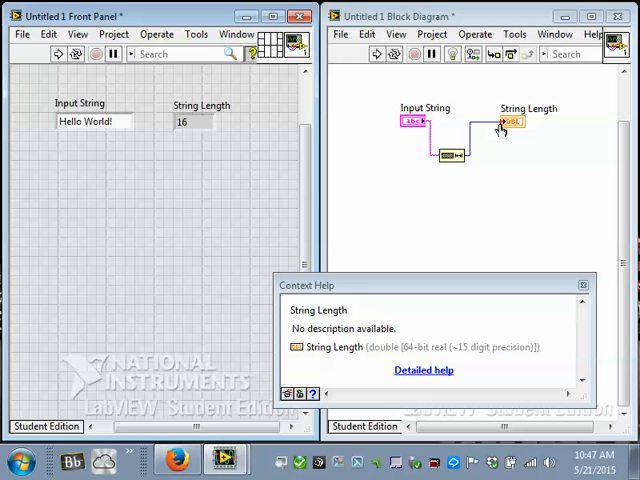
mouse_move(505, 128)
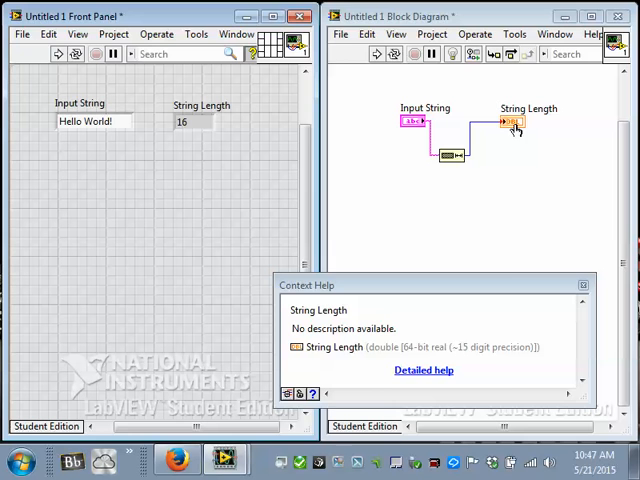
Open the String Length indicator's options to change its representation
right_click(513, 122)
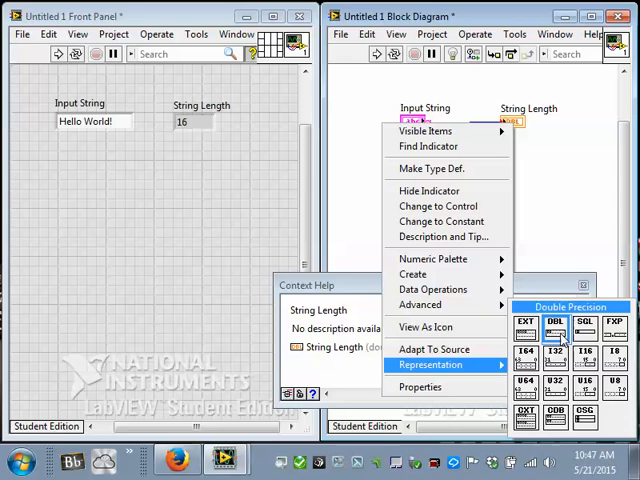
mouse_move(556, 360)
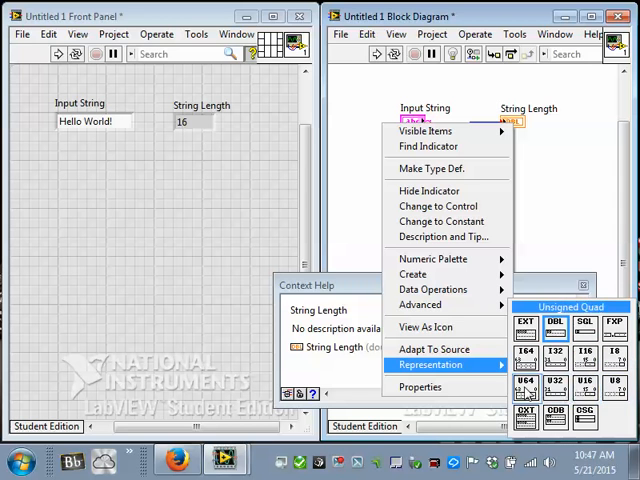
mouse_move(585, 385)
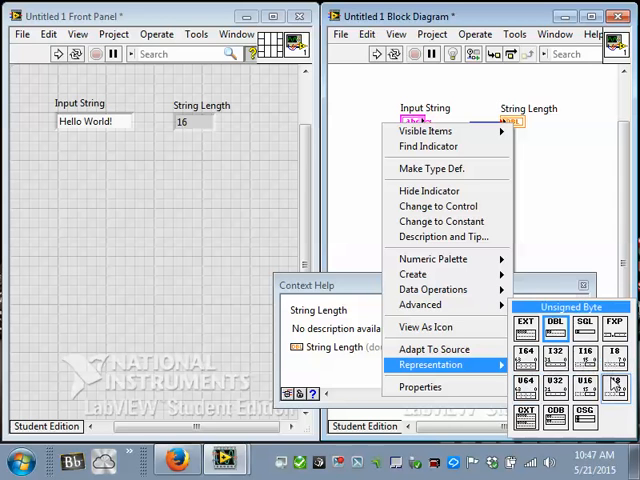
mouse_move(586, 353)
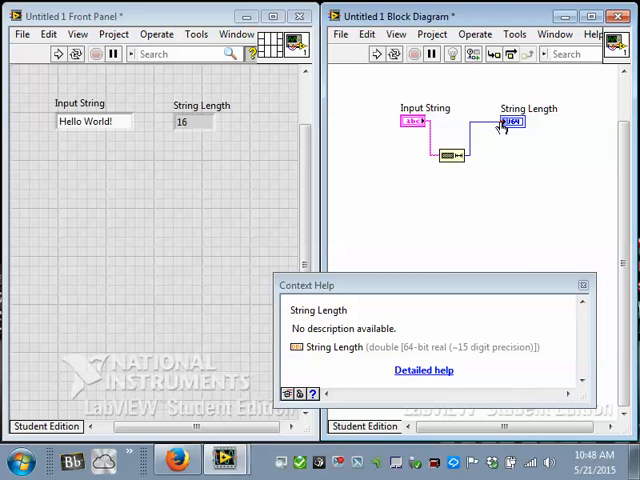
mouse_move(470, 160)
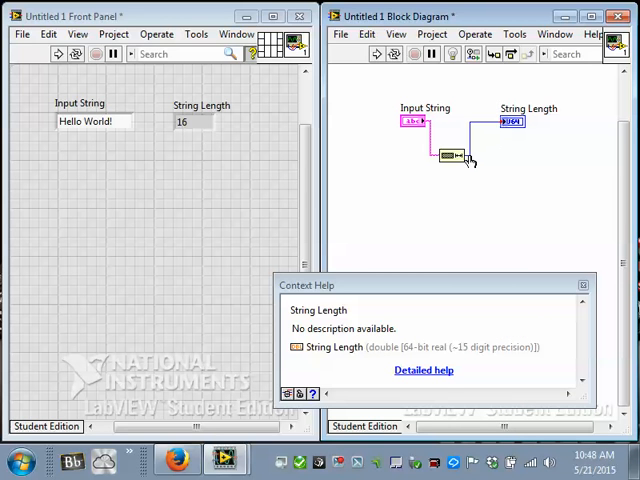
mouse_move(487, 170)
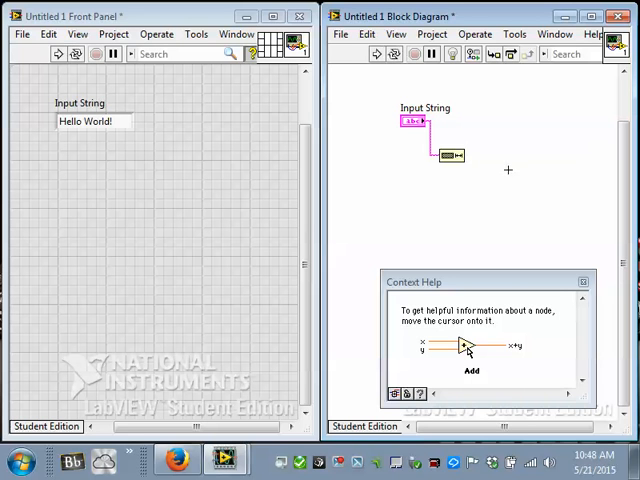
mouse_move(191, 143)
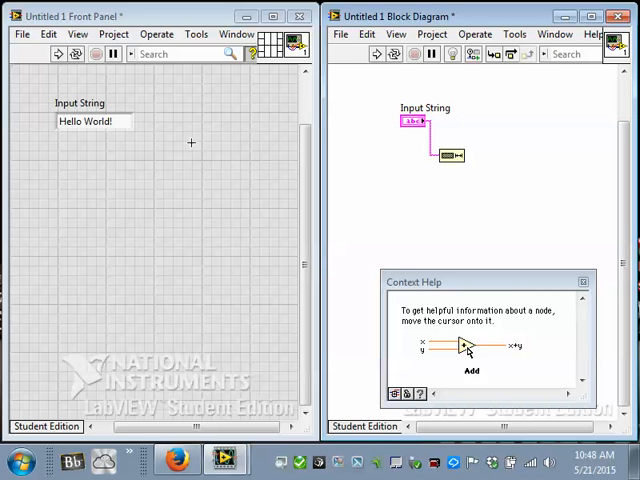
mouse_move(514, 225)
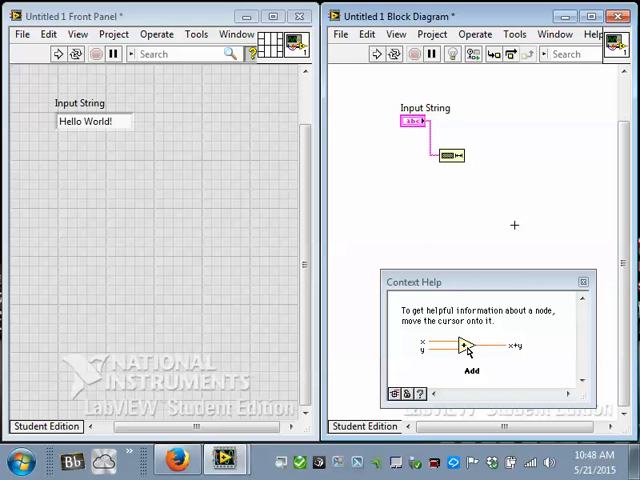
mouse_move(460, 158)
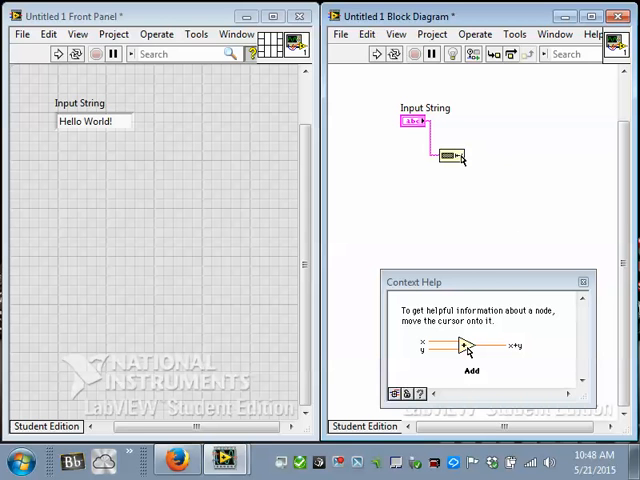
mouse_move(450, 157)
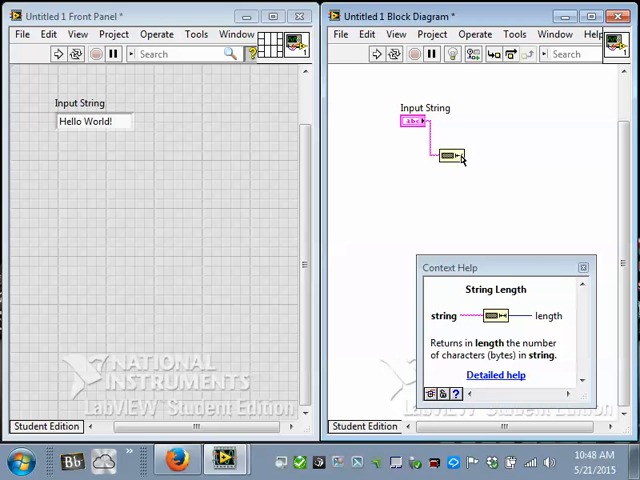
Create a 32-bit integer 'length' indicator from the String Length function's output
right_click(452, 156)
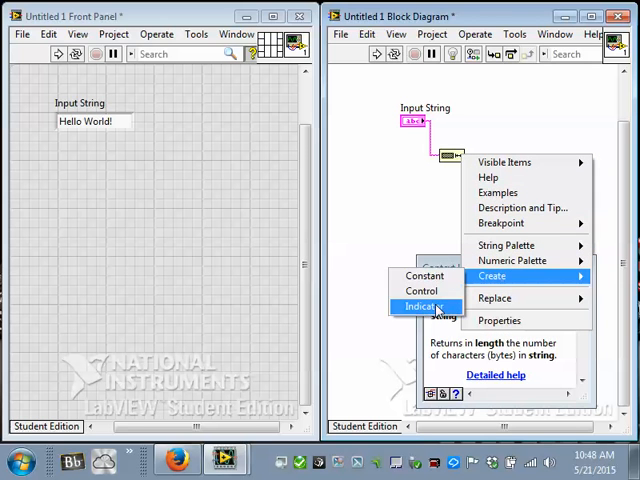
left_click(424, 305)
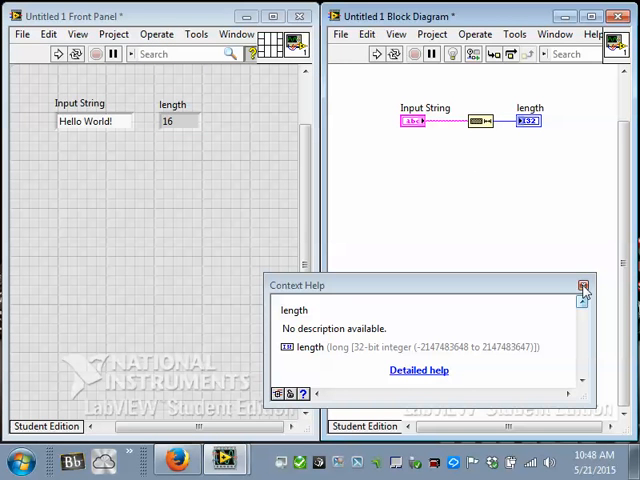
Place a Concatenate Strings function from the String palette on the block diagram
left_click(583, 287)
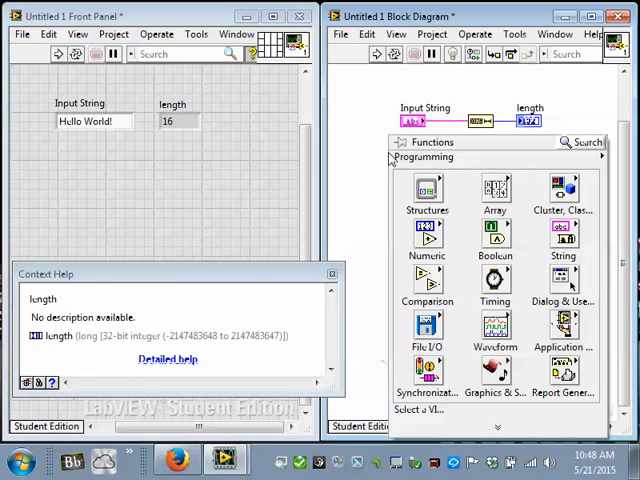
left_click(563, 240)
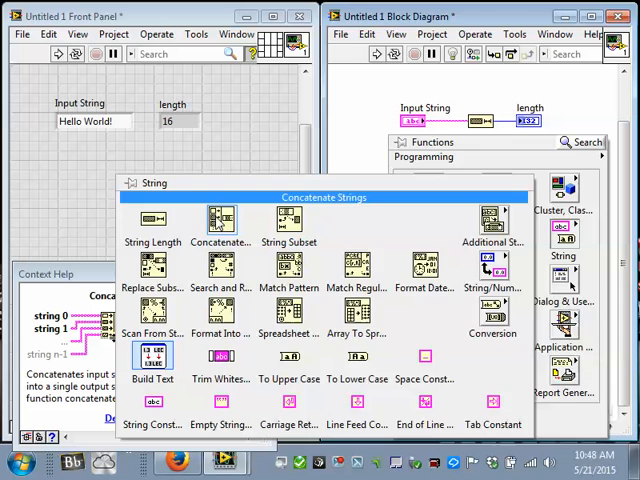
left_click(220, 218)
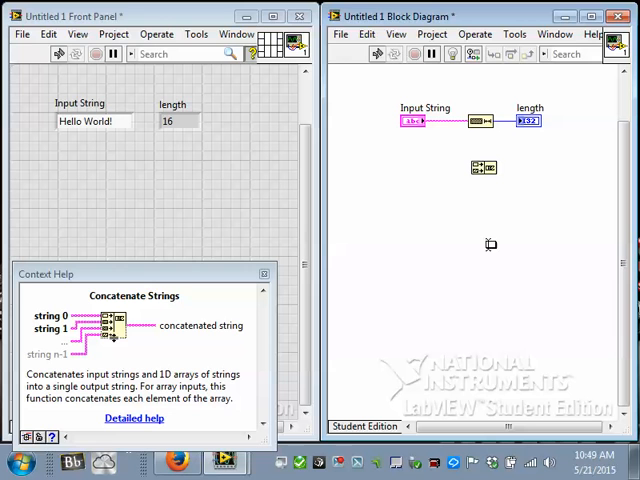
mouse_move(477, 202)
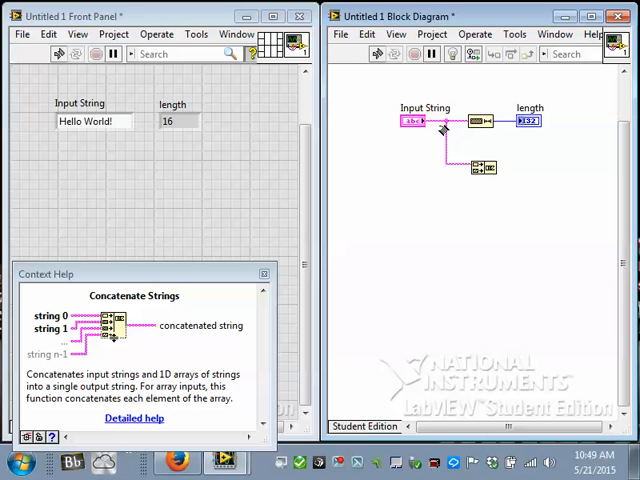
Create a 'String 2' control feeding Concatenate Strings, move it below Input String, and enter 'more text.'
right_click(482, 167)
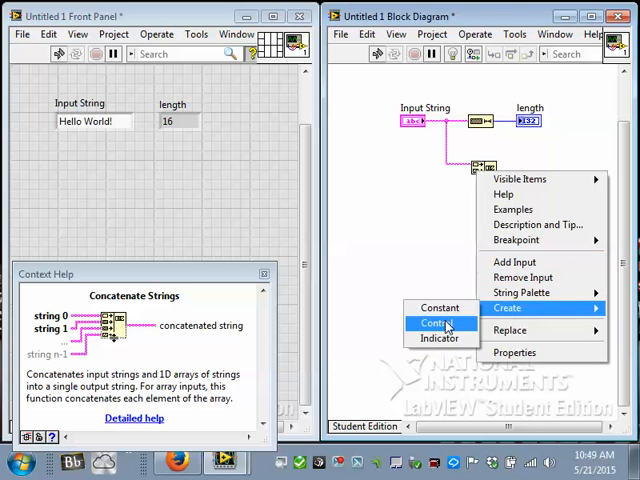
left_click(432, 322)
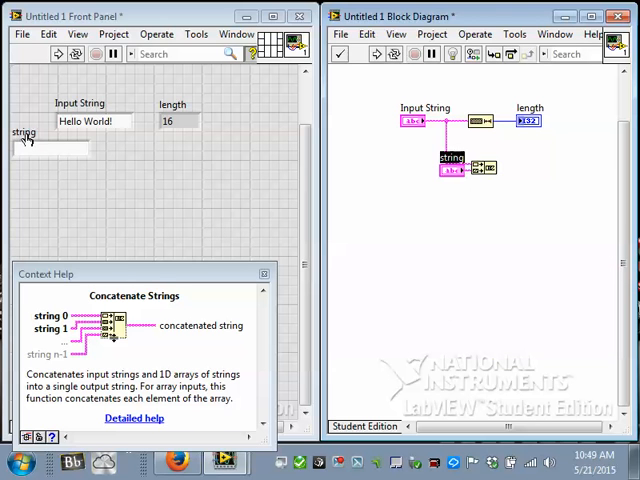
left_click(23, 131)
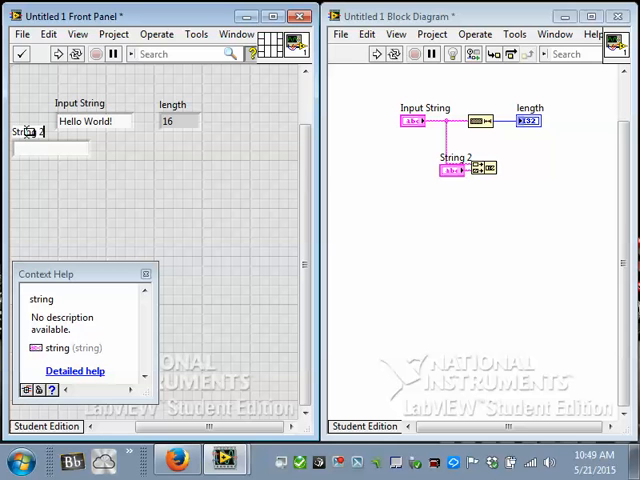
left_click_drag(35, 131, 83, 168)
type("He")
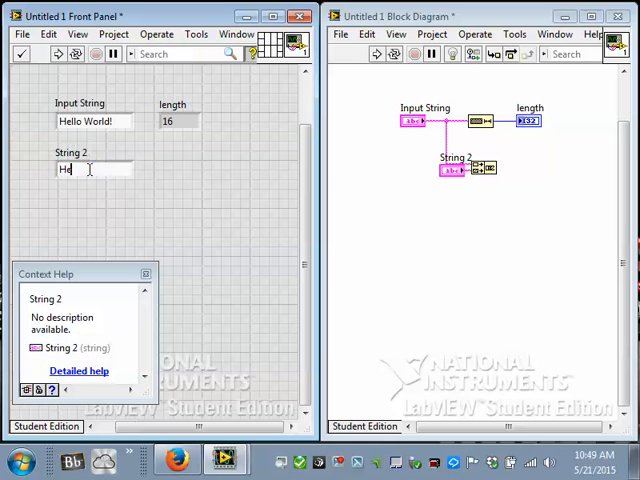
type("more text.")
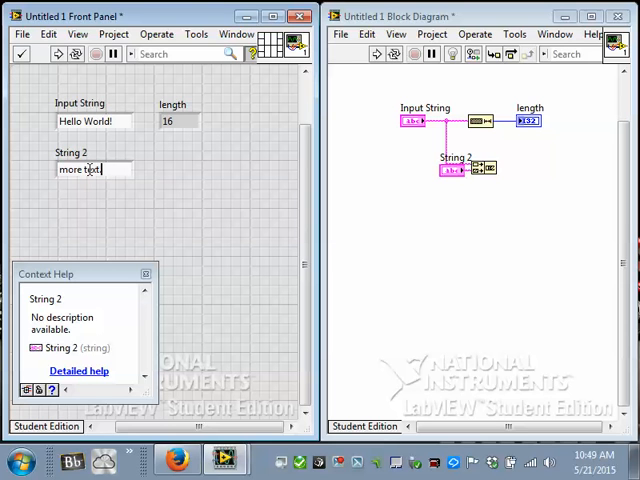
left_click(22, 54)
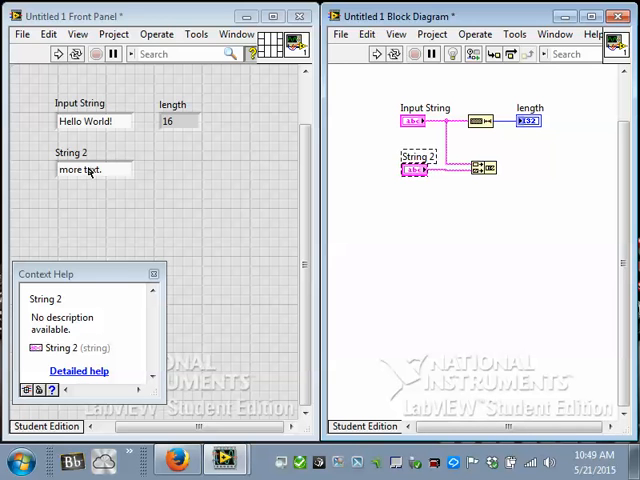
Change String 2 to 'Here's some more text.' and enlarge it into a multi-line box
left_click(94, 169)
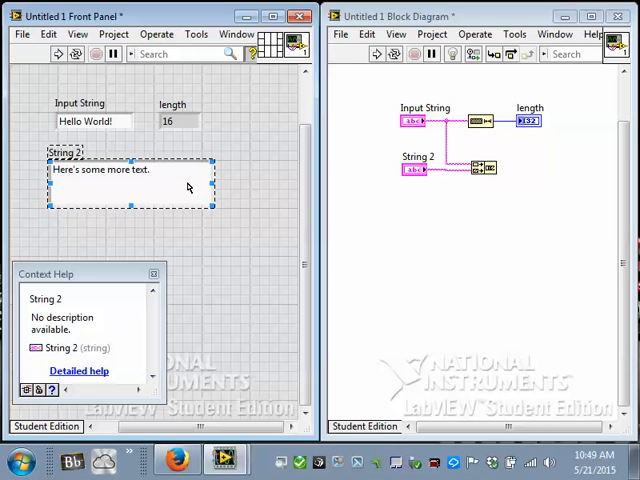
left_click(94, 121)
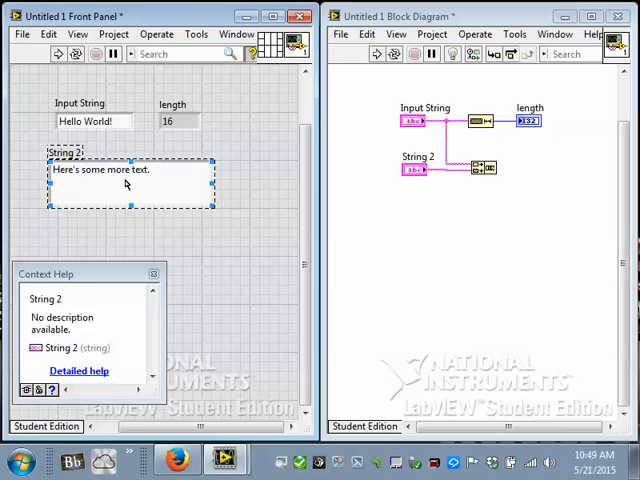
right_click(127, 183)
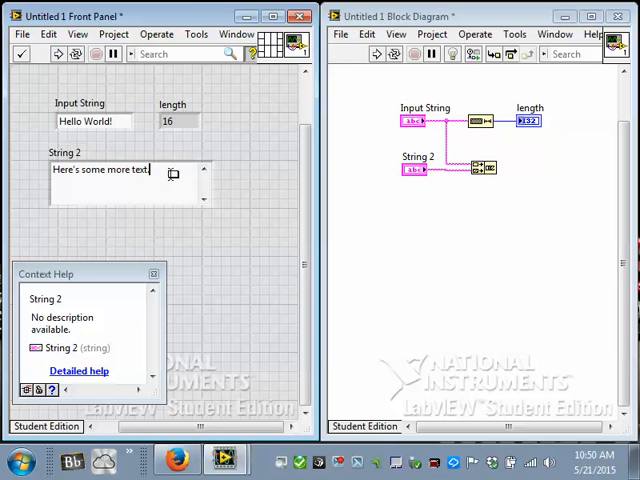
triple_click(100, 169)
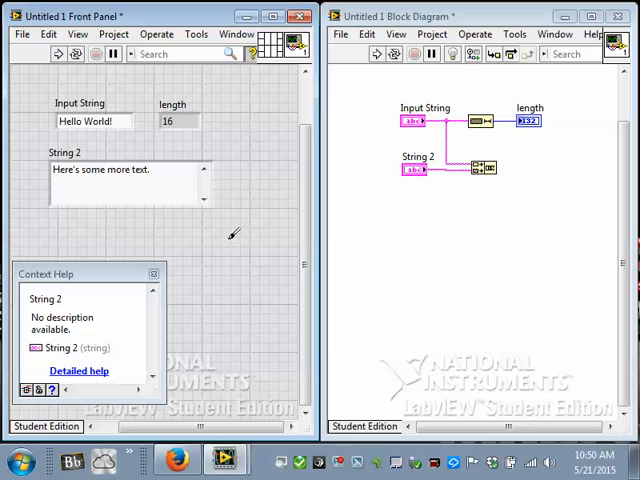
mouse_move(511, 212)
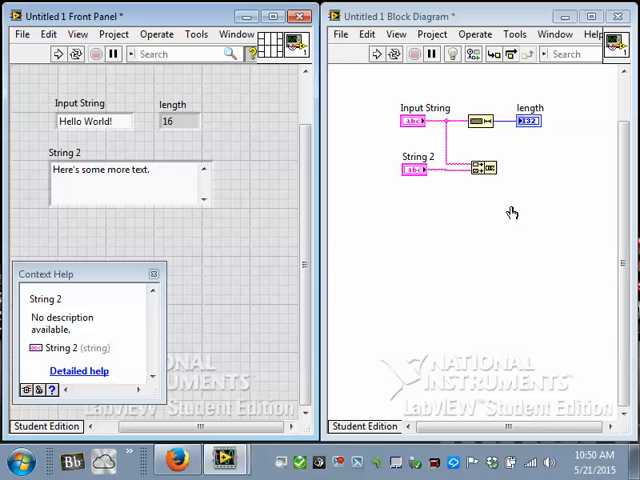
mouse_move(485, 167)
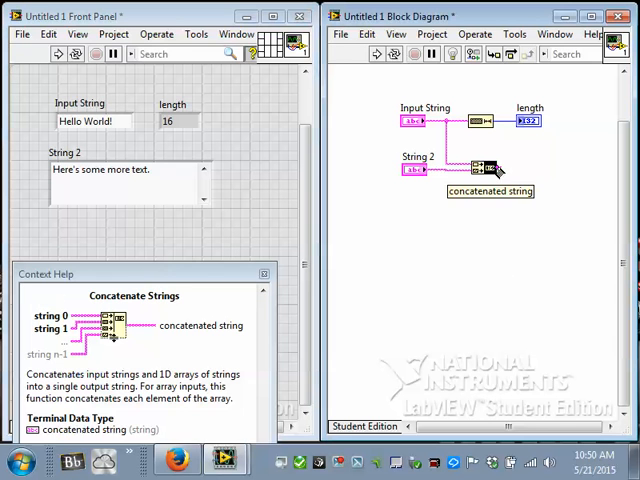
Create a concatenated string indicator from the Concatenate Strings output and run the VI
right_click(483, 167)
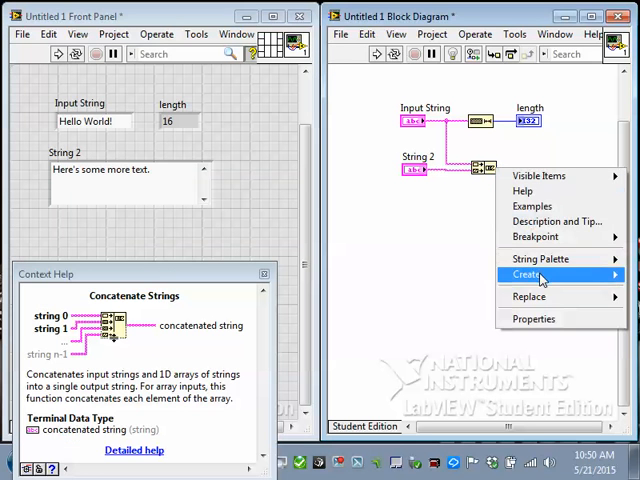
left_click(521, 274)
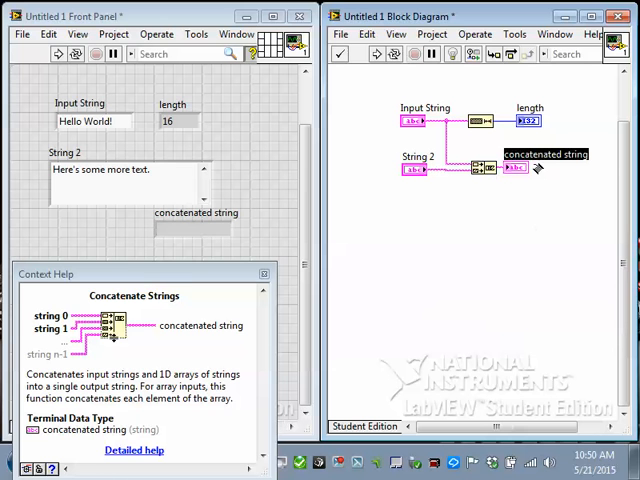
left_click(58, 54)
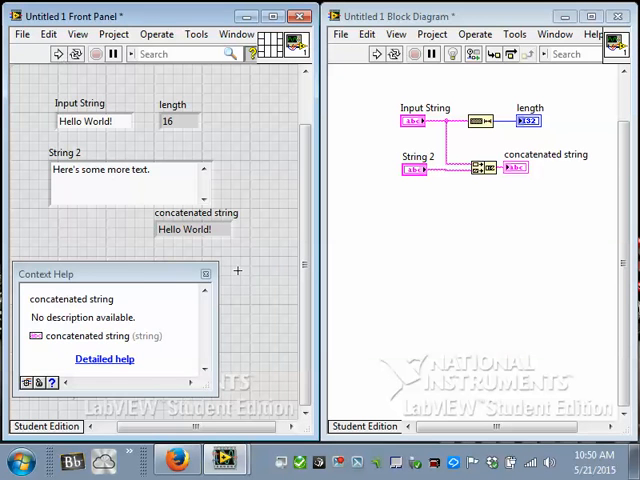
Enlarge and reposition the concatenated string indicator on the front panel
left_click(184, 229)
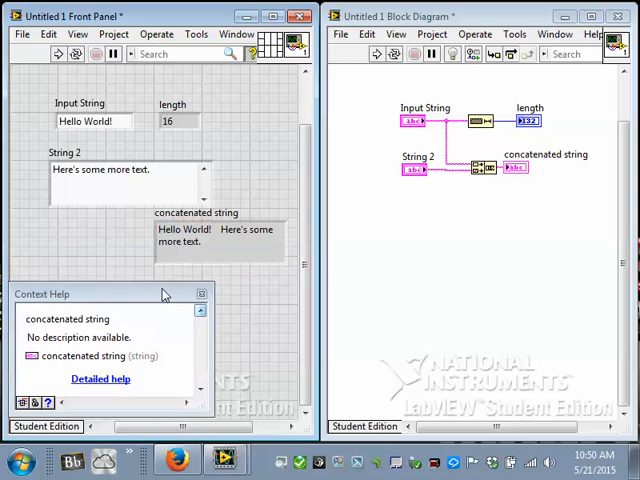
left_click(218, 238)
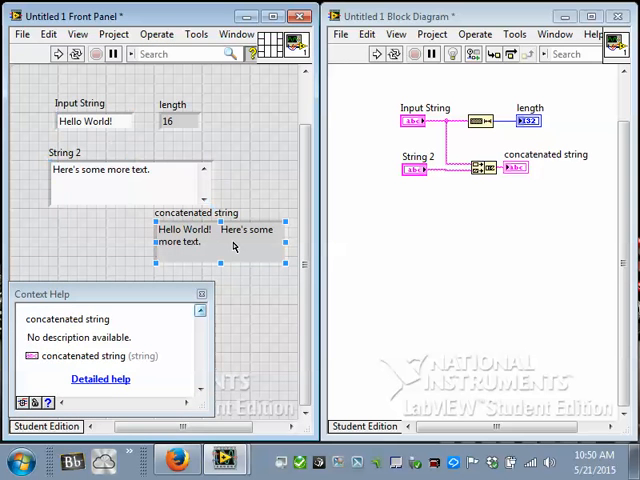
left_click(417, 160)
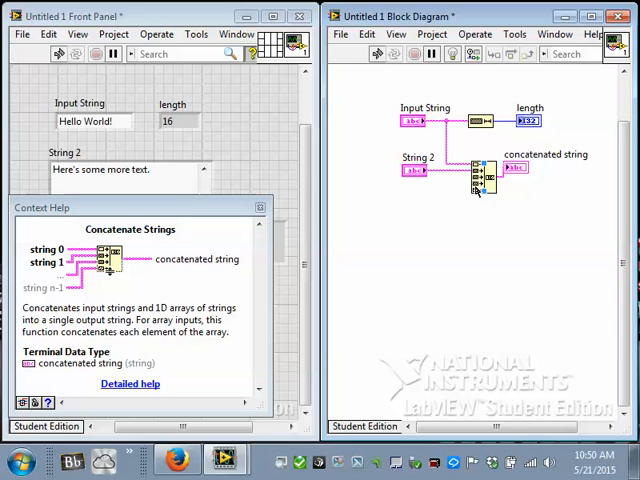
mouse_move(377, 54)
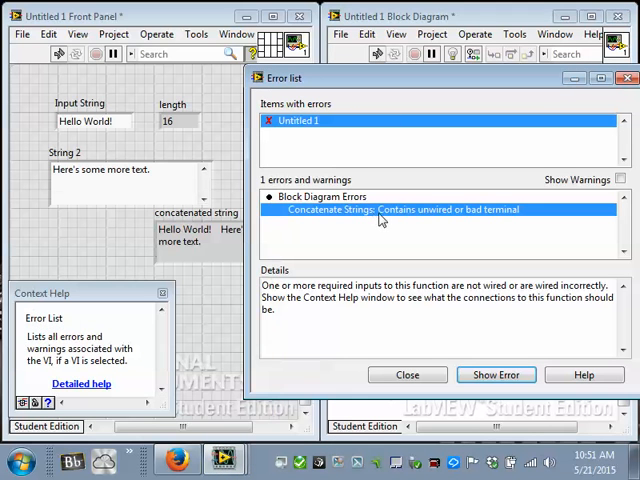
mouse_move(483, 217)
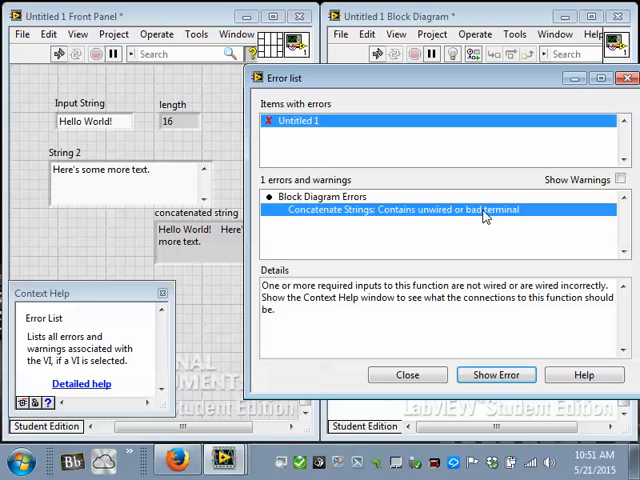
mouse_move(461, 213)
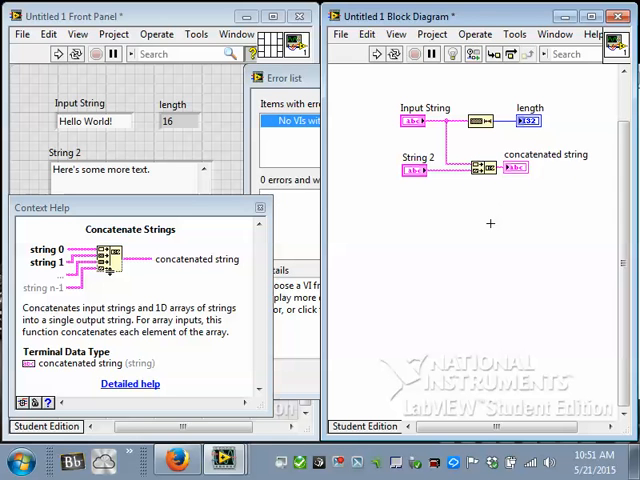
mouse_move(388, 233)
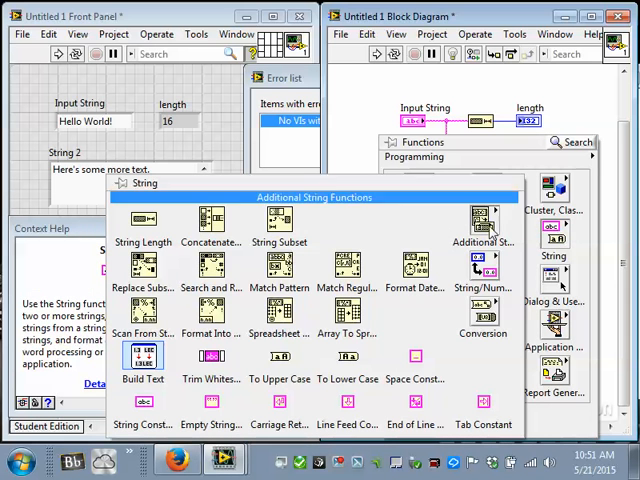
Place a String Subset function below the concatenation on the block diagram
left_click(279, 220)
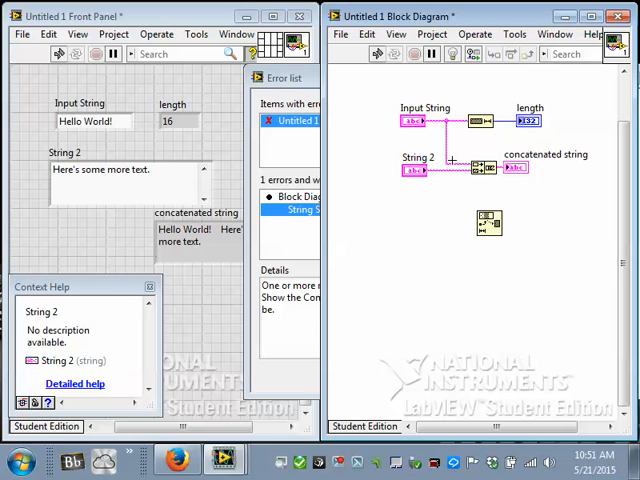
mouse_move(448, 168)
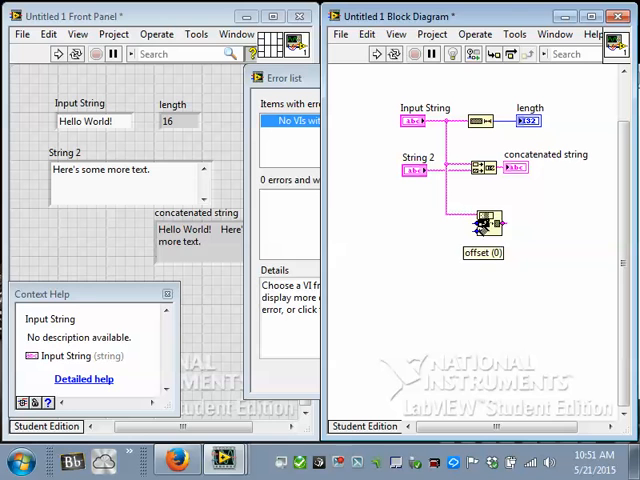
Create 0 constants for String Subset's offset and length inputs and show their labels
right_click(484, 224)
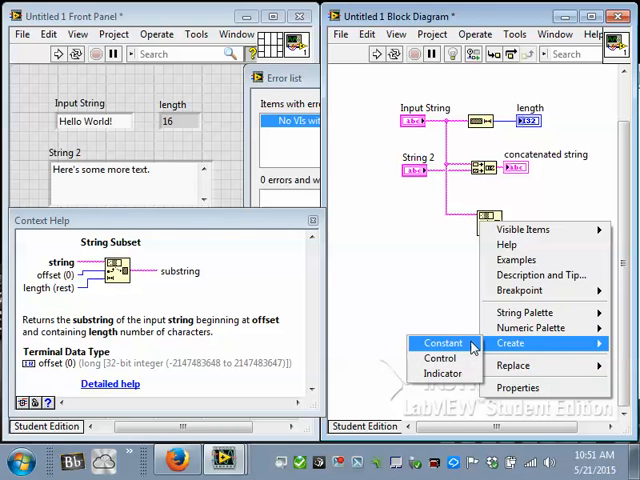
left_click(441, 343)
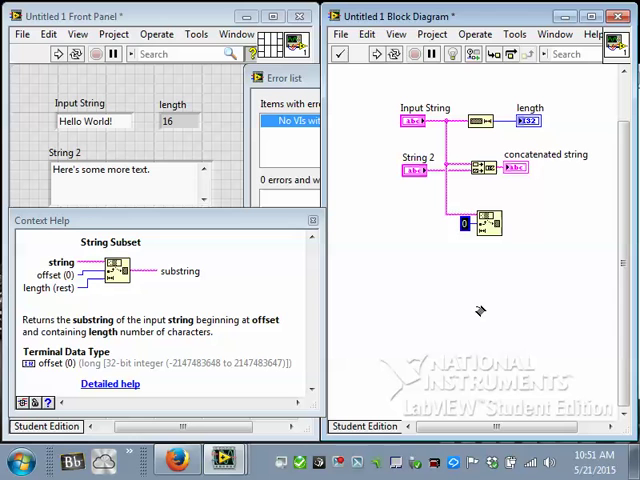
right_click(483, 224)
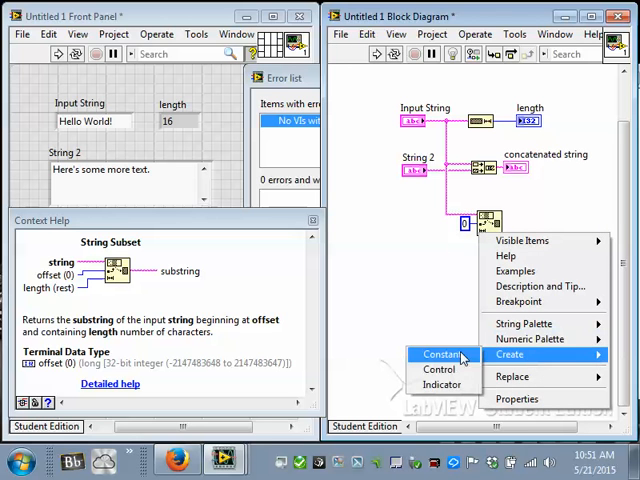
left_click(434, 354)
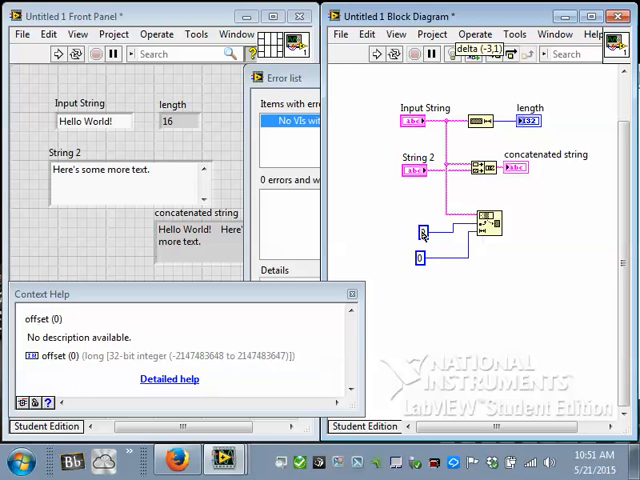
right_click(420, 230)
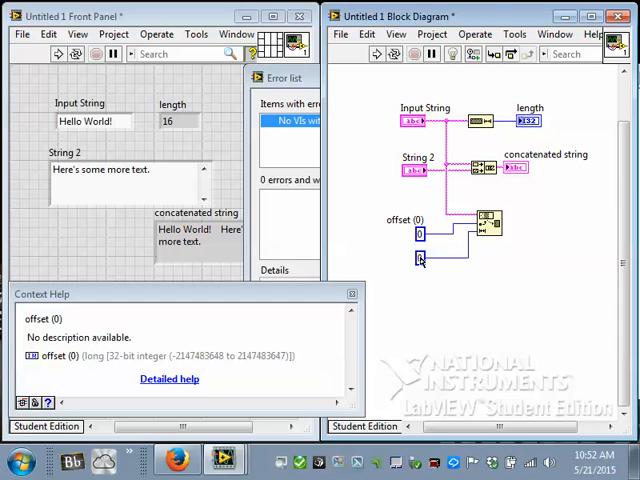
right_click(419, 258)
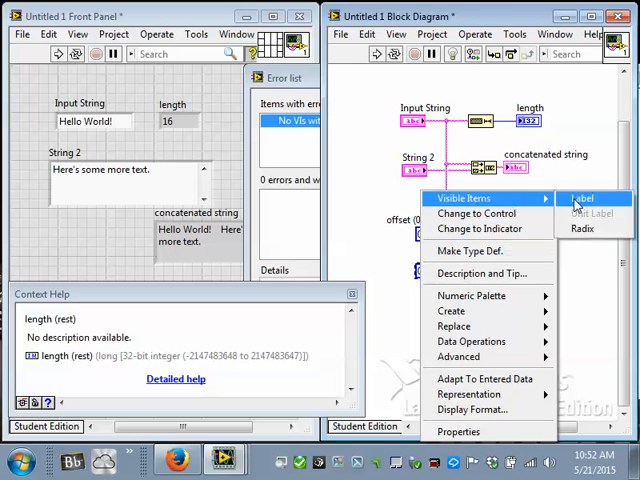
left_click(582, 198)
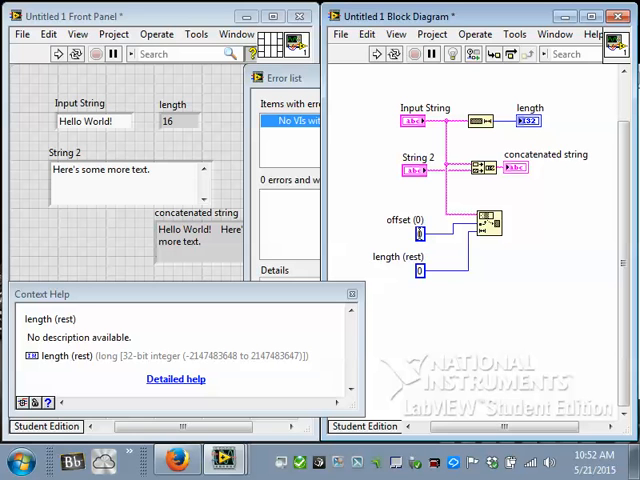
mouse_move(419, 233)
type("3")
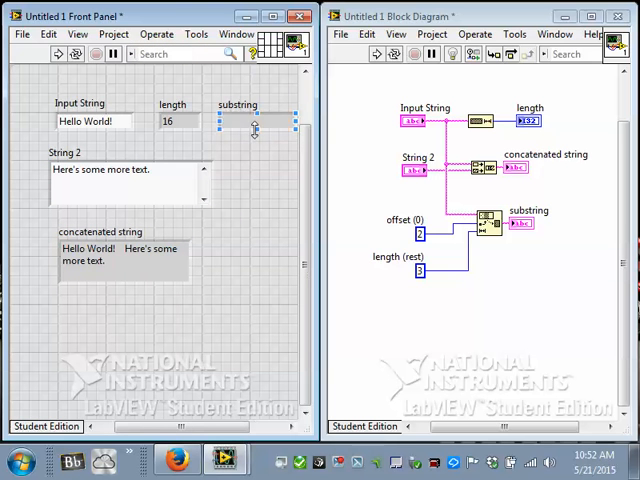
Run the VI, then set the offset constant to 0 and length to 1
left_click(57, 54)
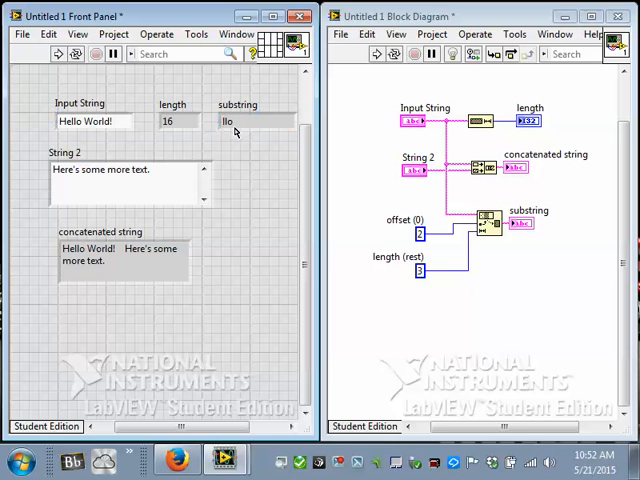
left_click(255, 120)
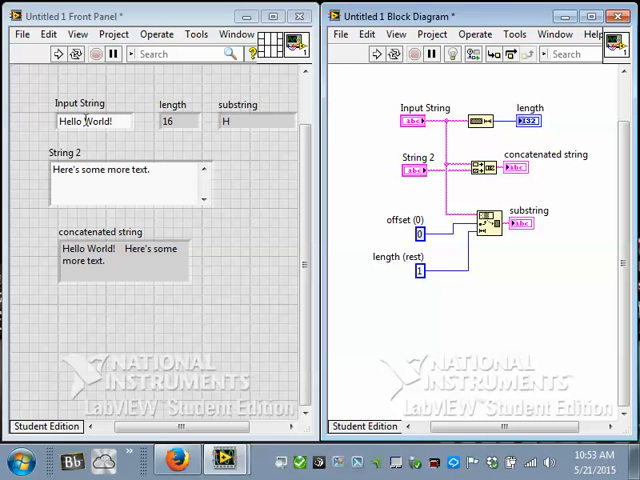
mouse_move(456, 313)
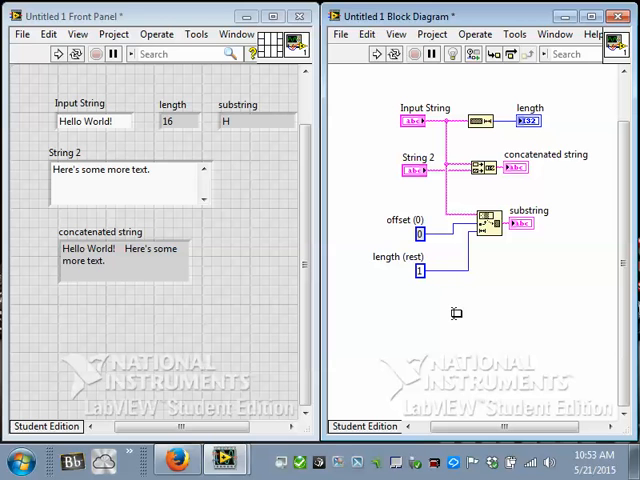
mouse_move(457, 315)
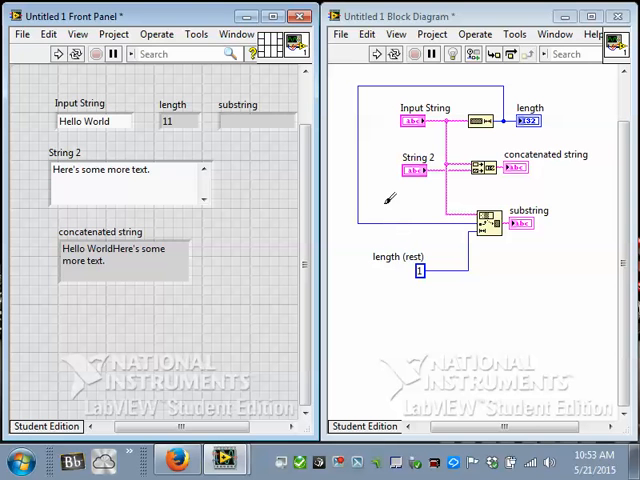
mouse_move(398, 228)
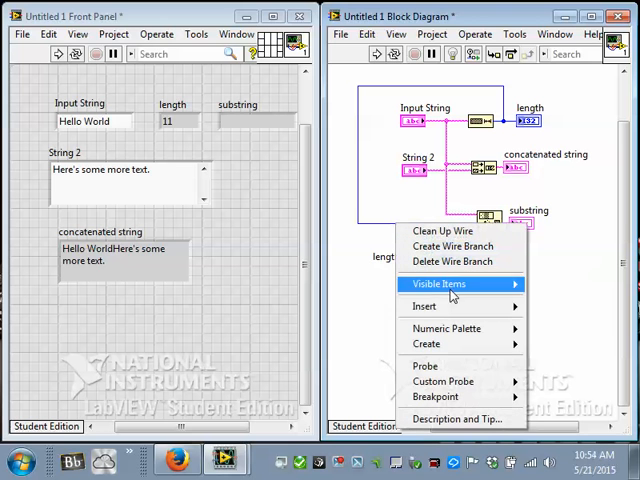
mouse_move(425, 306)
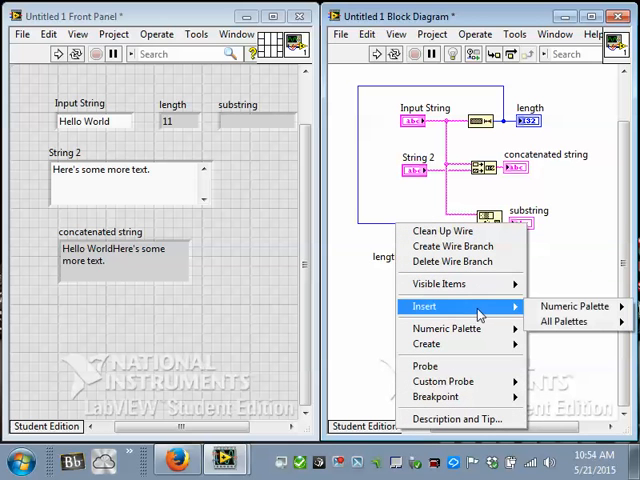
Insert a Decrement function on the wire from string length into String Subset's offset
left_click(578, 306)
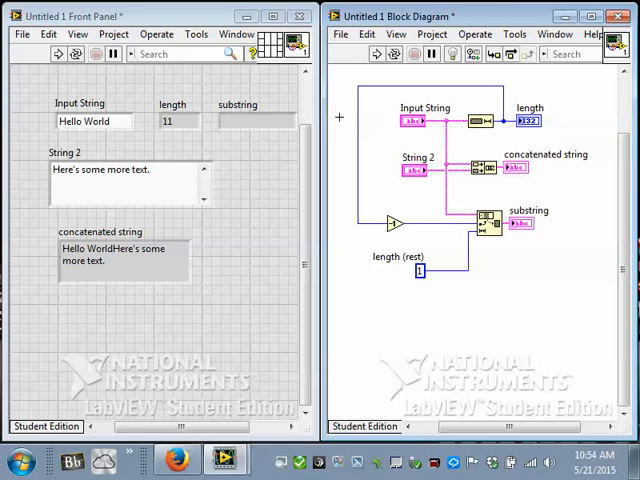
mouse_move(410, 227)
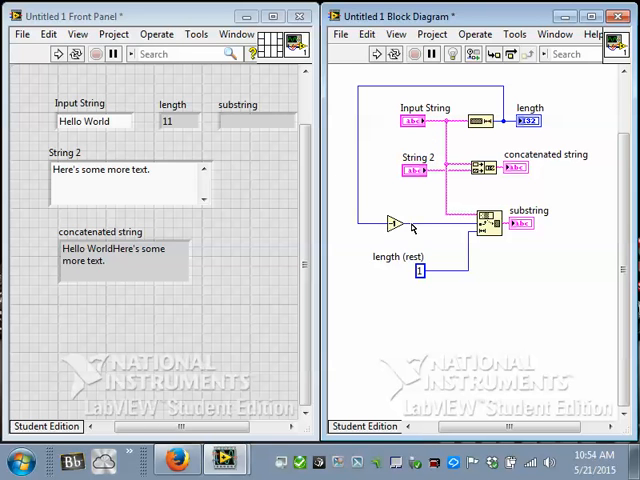
mouse_move(490, 228)
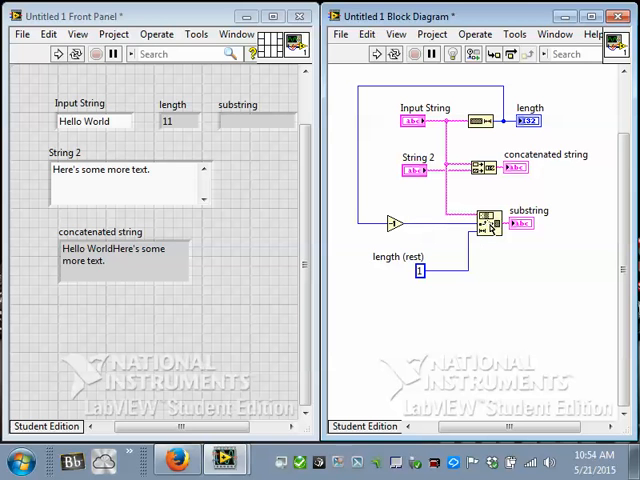
Show the String Subset label and run with Hello World!, getting length 12 and '!'
right_click(490, 222)
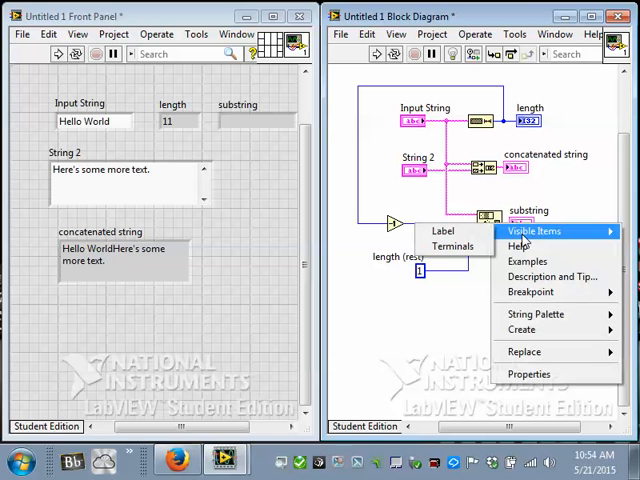
left_click(442, 231)
type("!")
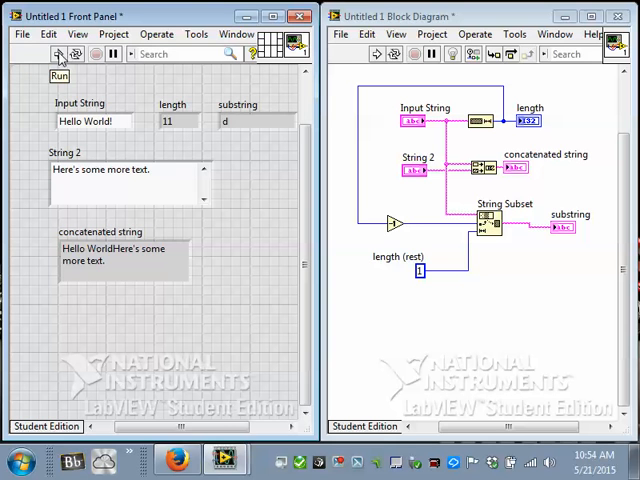
left_click(58, 53)
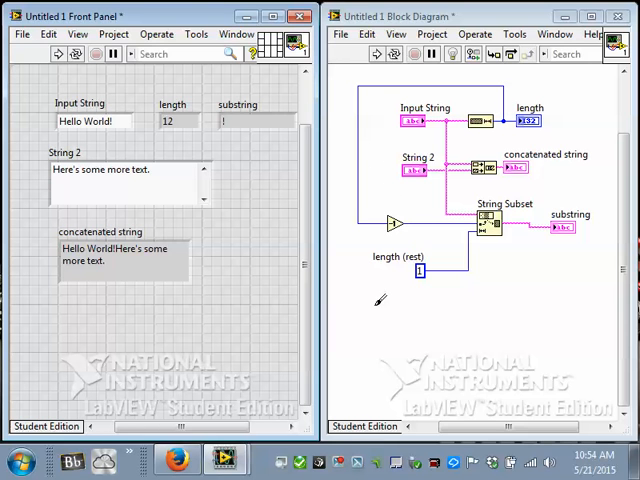
mouse_move(424, 313)
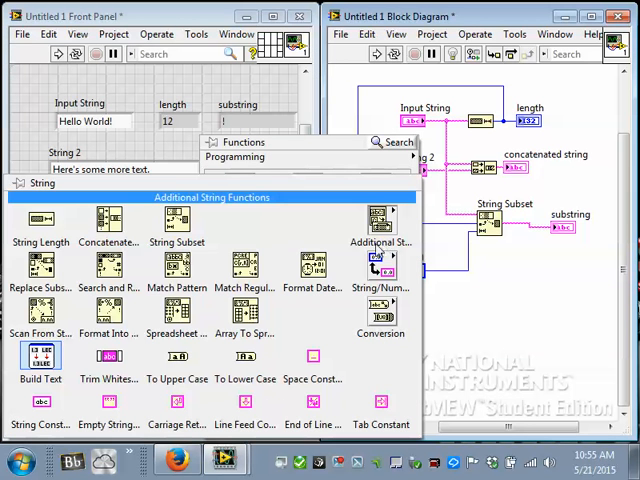
mouse_move(40, 268)
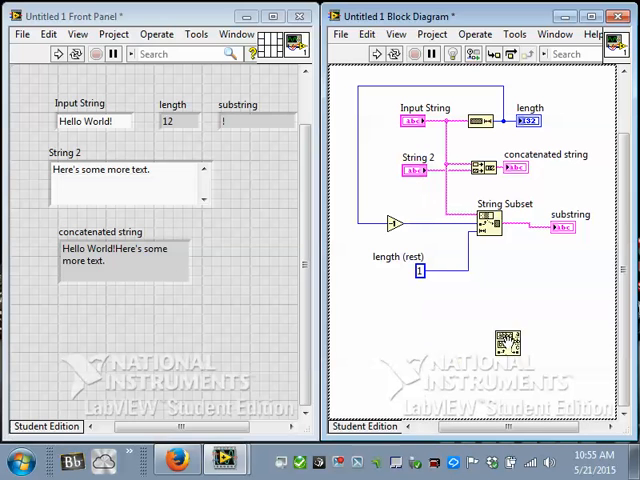
Place a Match Pattern node below String Subset and read its context help
left_click_drag(505, 345, 490, 310)
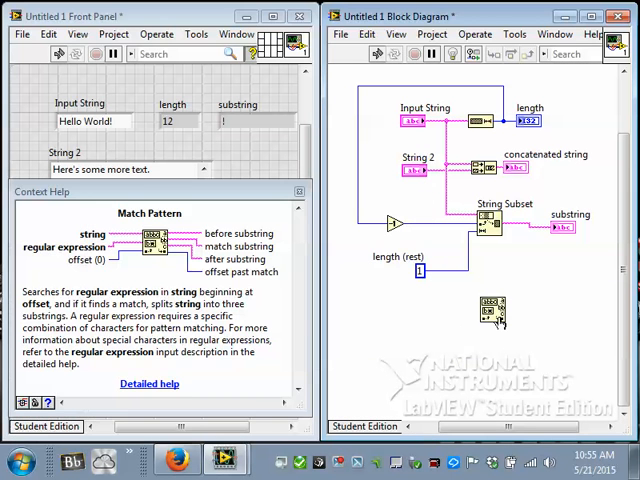
mouse_move(497, 320)
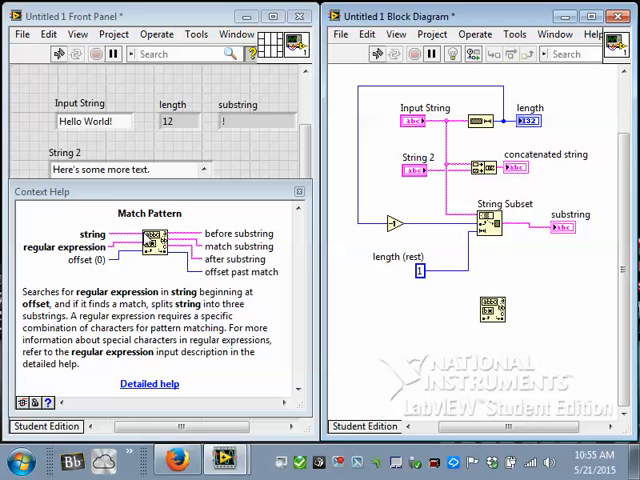
mouse_move(123, 250)
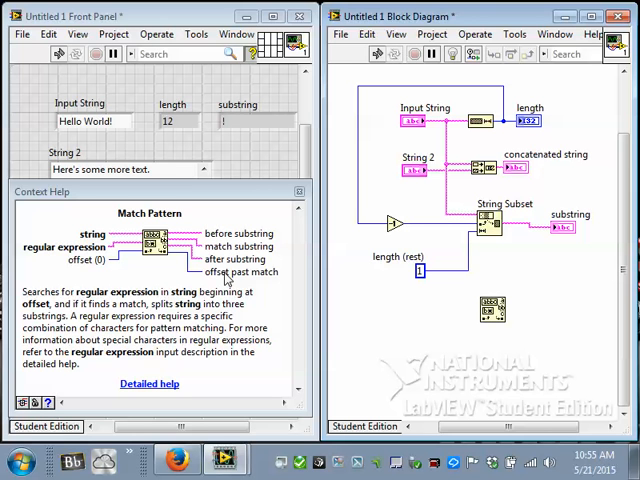
left_click(298, 191)
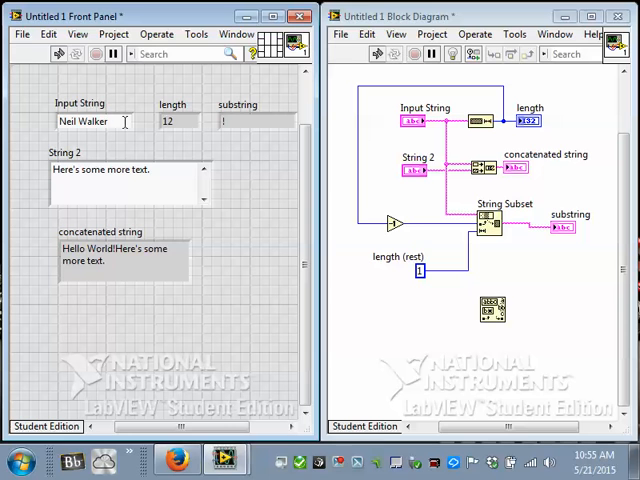
left_click(20, 54)
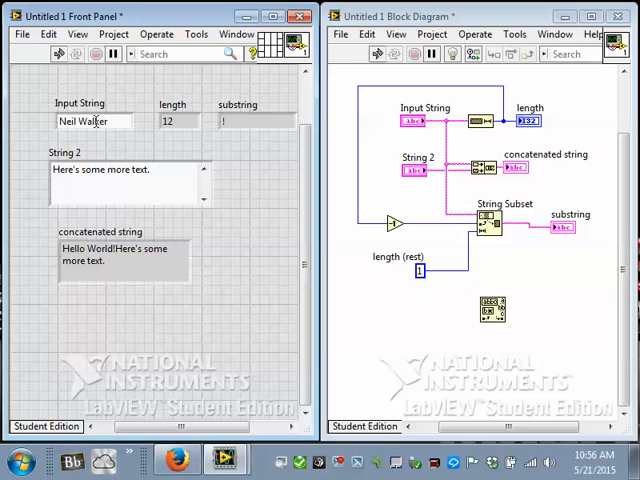
mouse_move(112, 138)
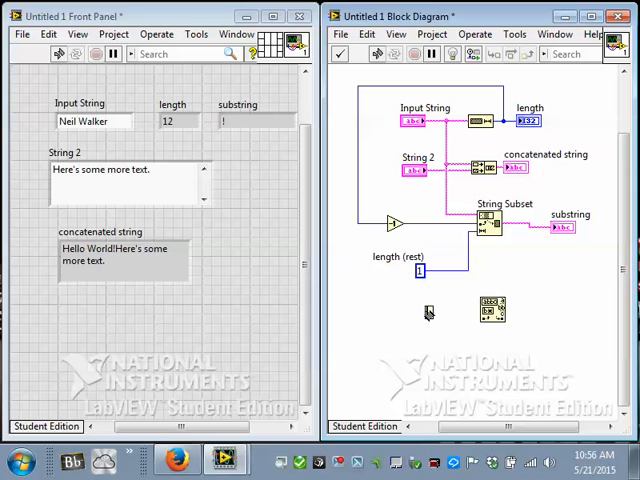
mouse_move(455, 125)
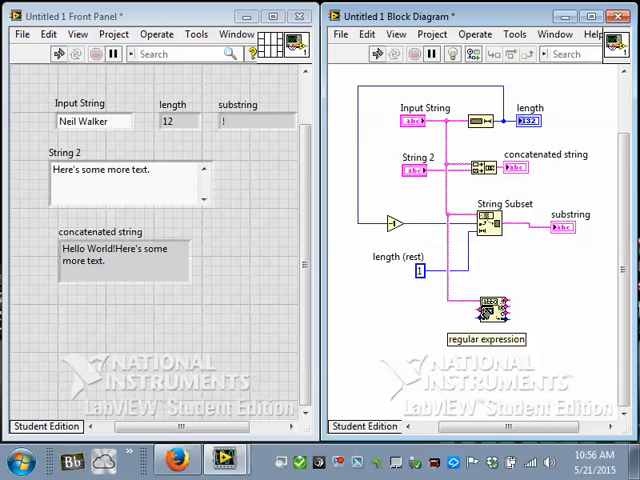
Wire a constant into Match Pattern's regular expression input
right_click(487, 310)
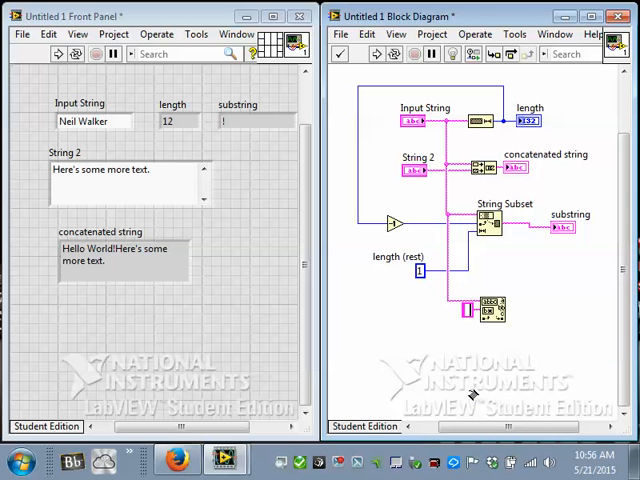
mouse_move(472, 327)
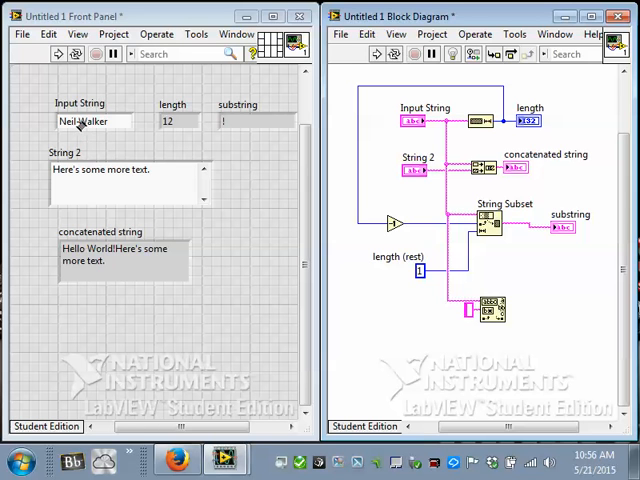
mouse_move(490, 310)
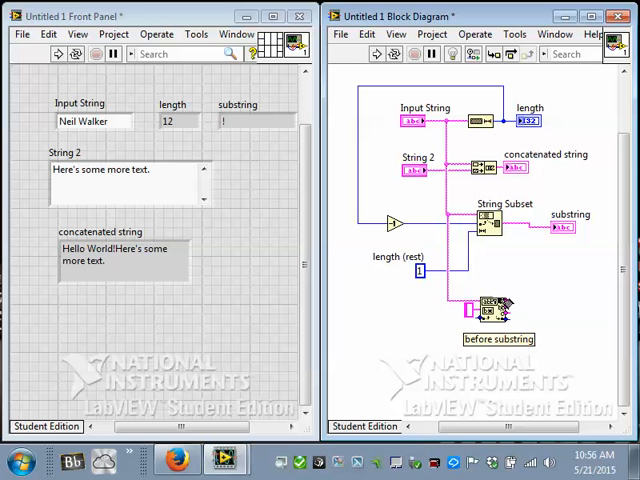
right_click(485, 308)
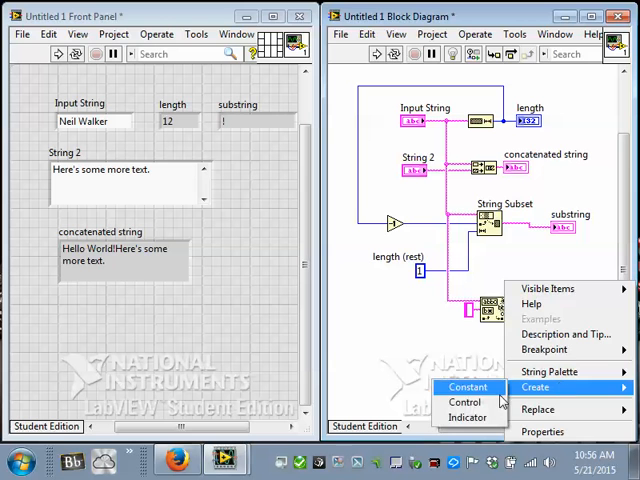
Create a First Name indicator from before substring, then an indicator for the next output
left_click(467, 387)
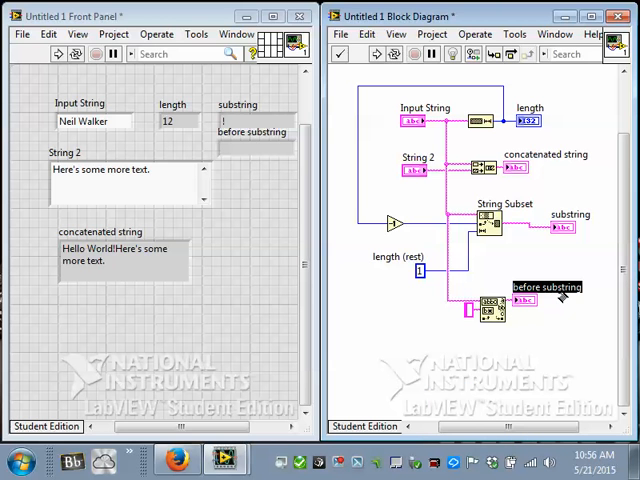
type("First Name")
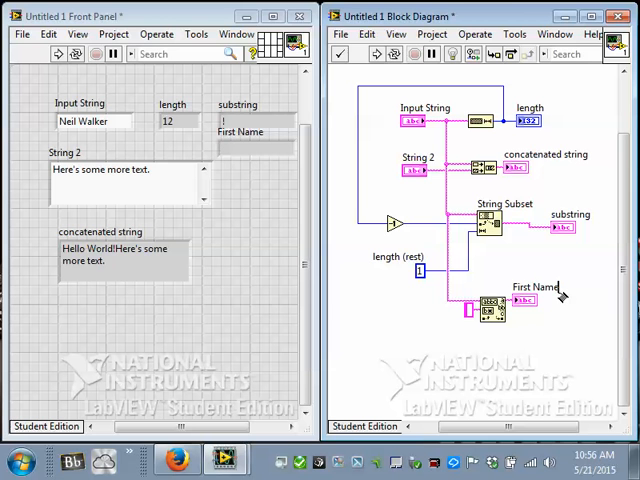
mouse_move(490, 307)
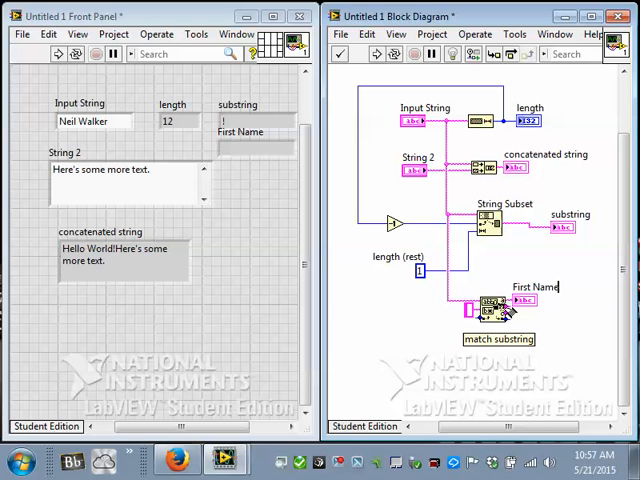
right_click(505, 312)
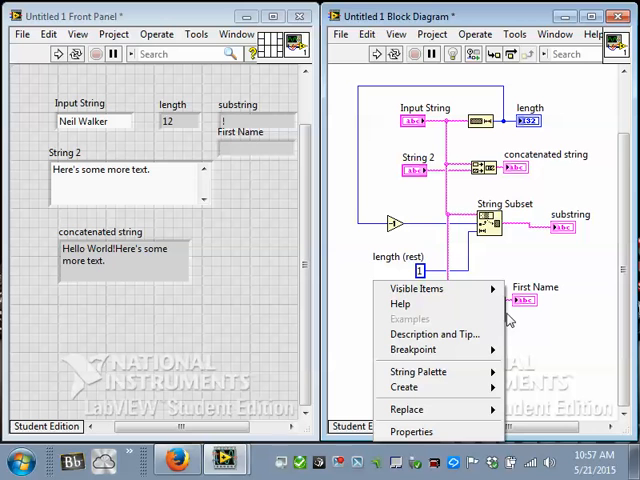
mouse_move(417, 389)
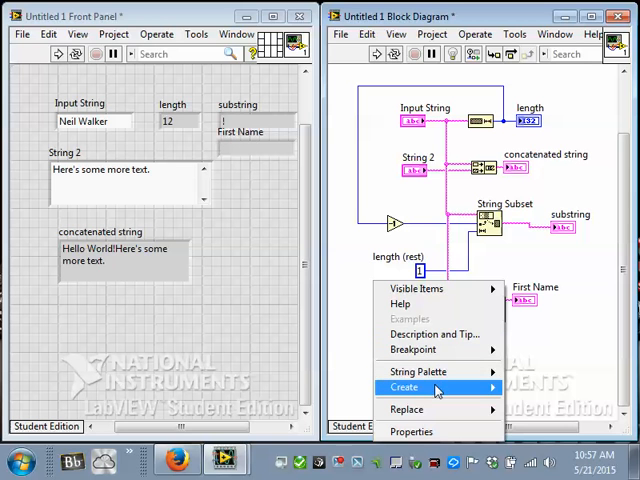
left_click(411, 386)
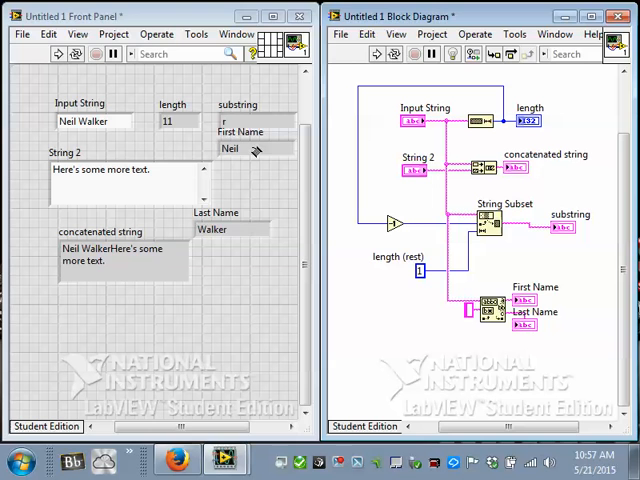
mouse_move(252, 215)
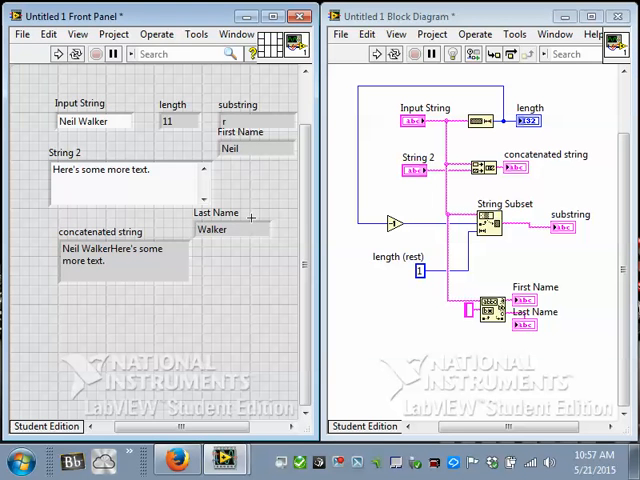